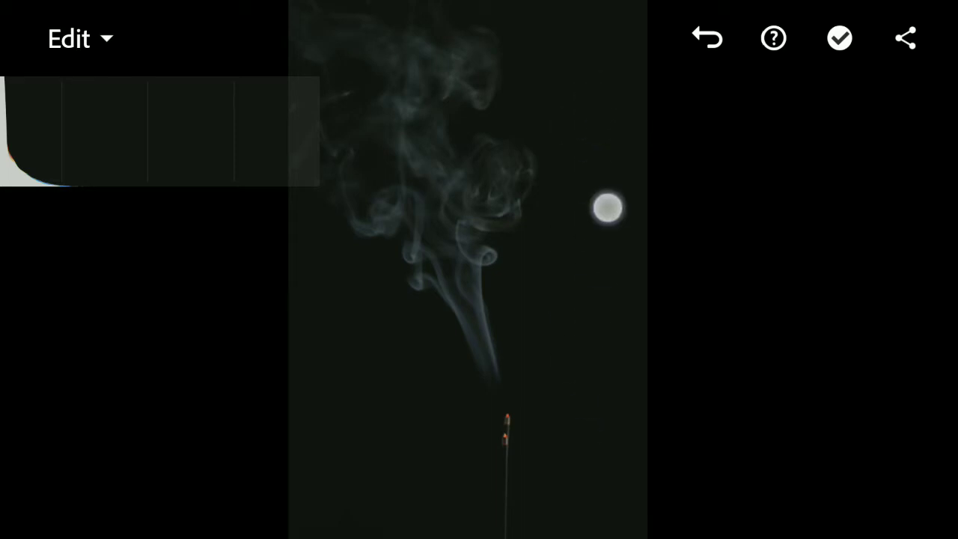
- Show the Light sliders (Exposure, Contrast, Highlights, Shadows, Whites, Blacks) for the smoke photo
click(608, 206)
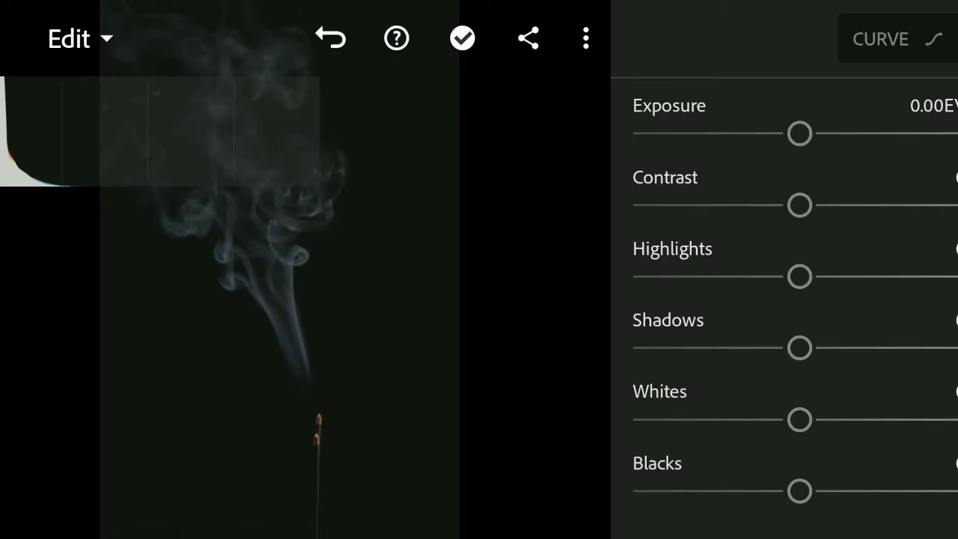
- Raise Exposure to about 0.60 and lift the Highlights
drag(800, 134, 820, 133)
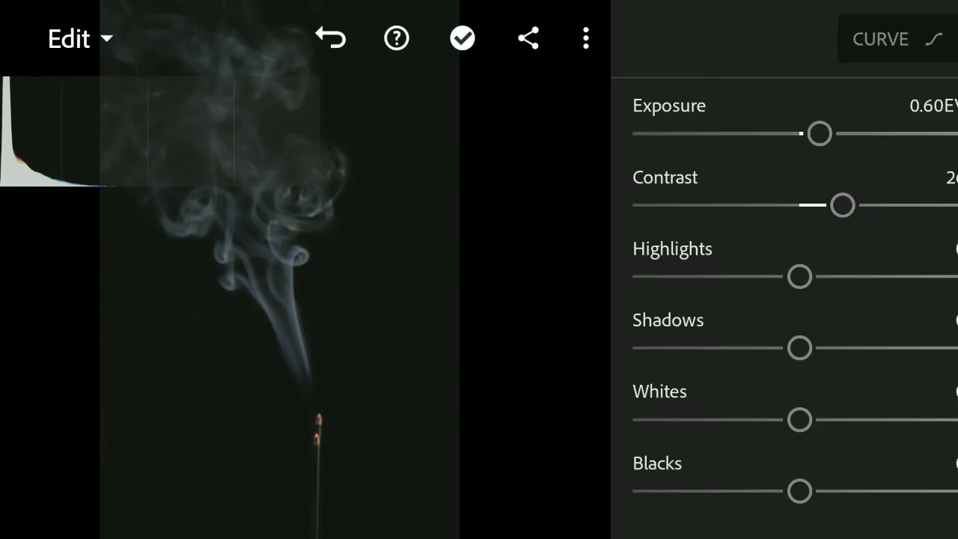
click(268, 417)
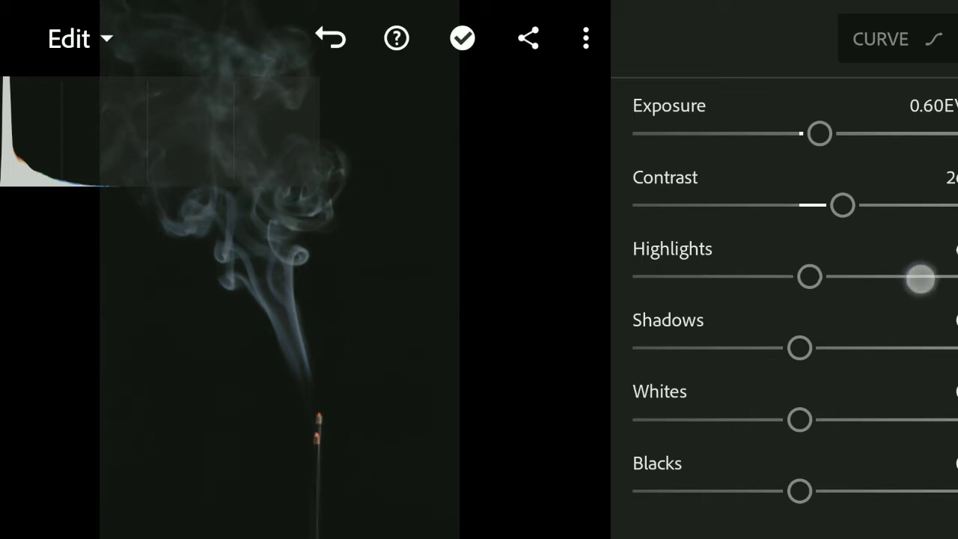
drag(921, 277, 868, 276)
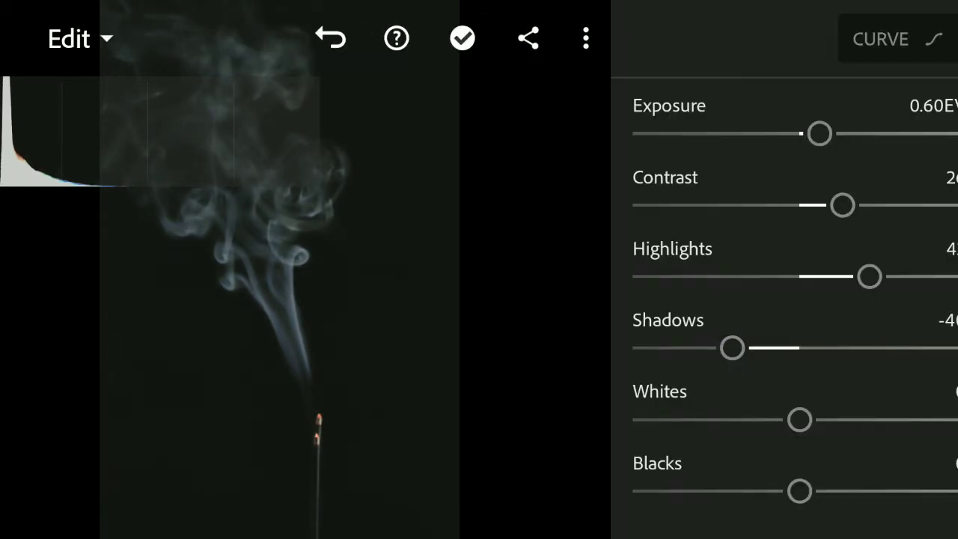
click(799, 420)
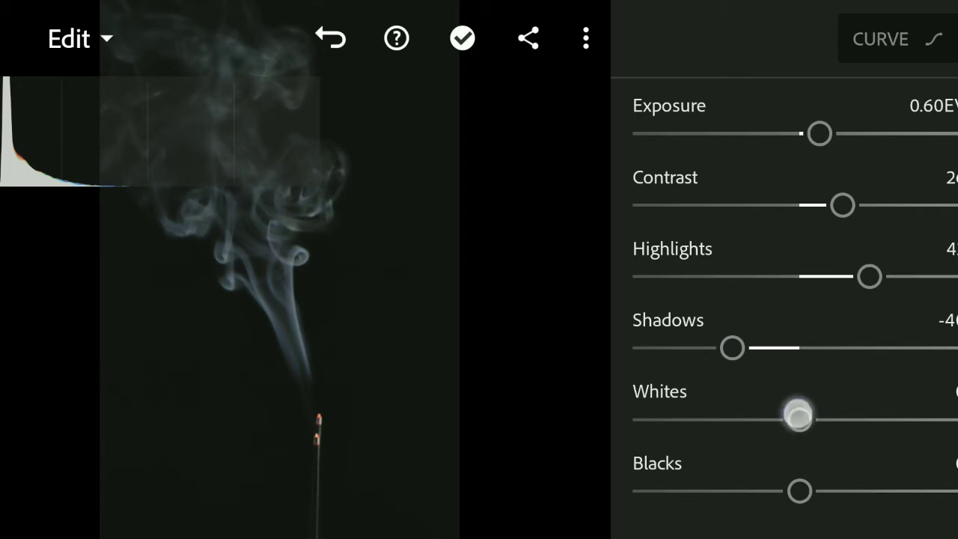
- Push the Whites up to about 56, comparing against the reset value, then move on to the curve
drag(796, 416, 856, 419)
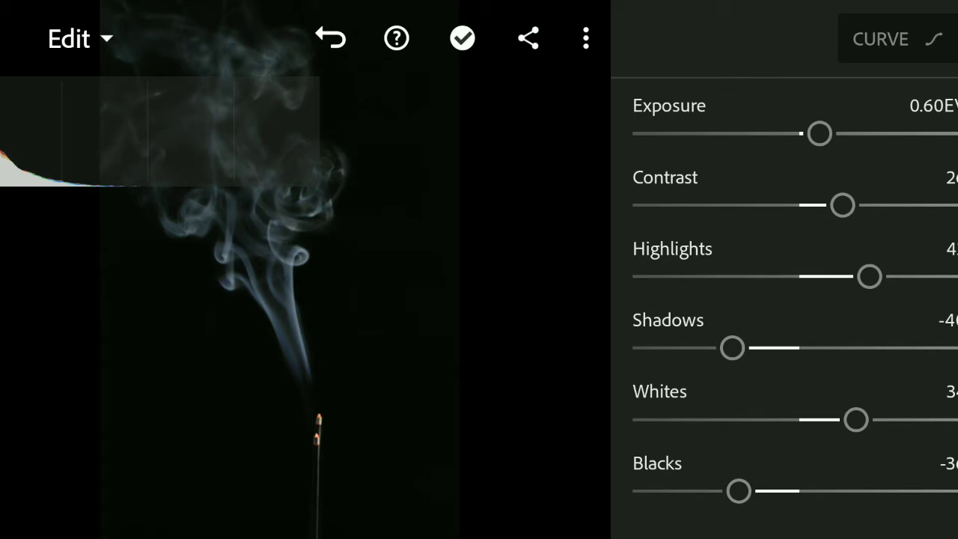
drag(856, 419, 799, 419)
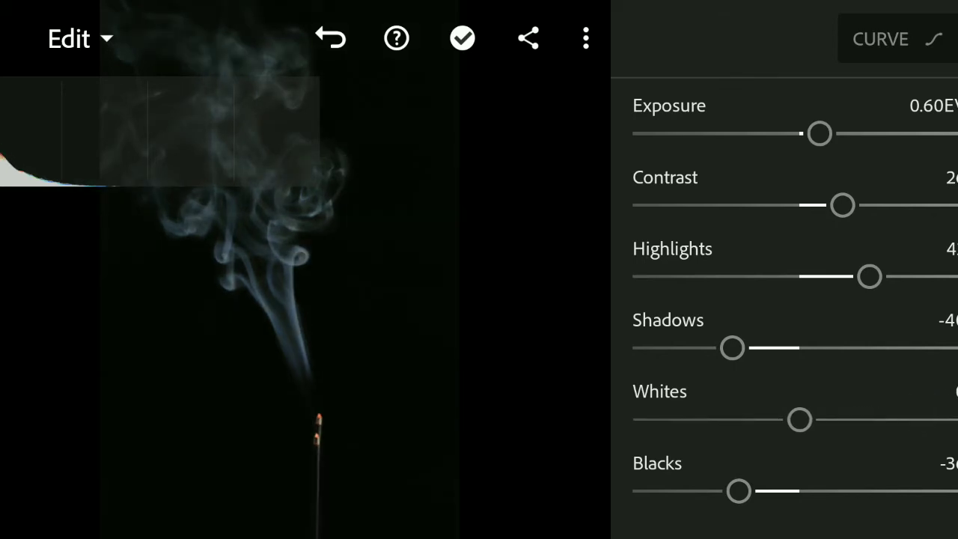
drag(799, 419, 856, 419)
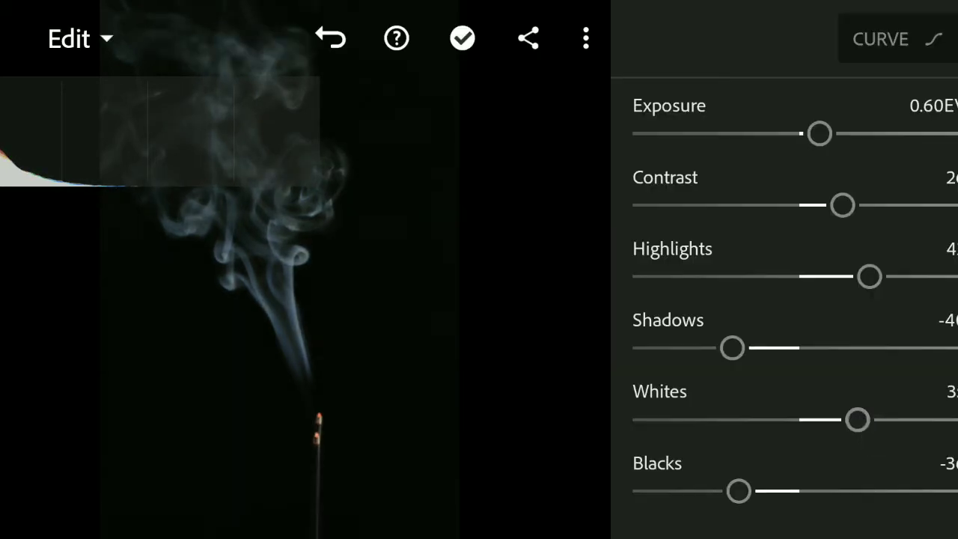
drag(856, 419, 892, 419)
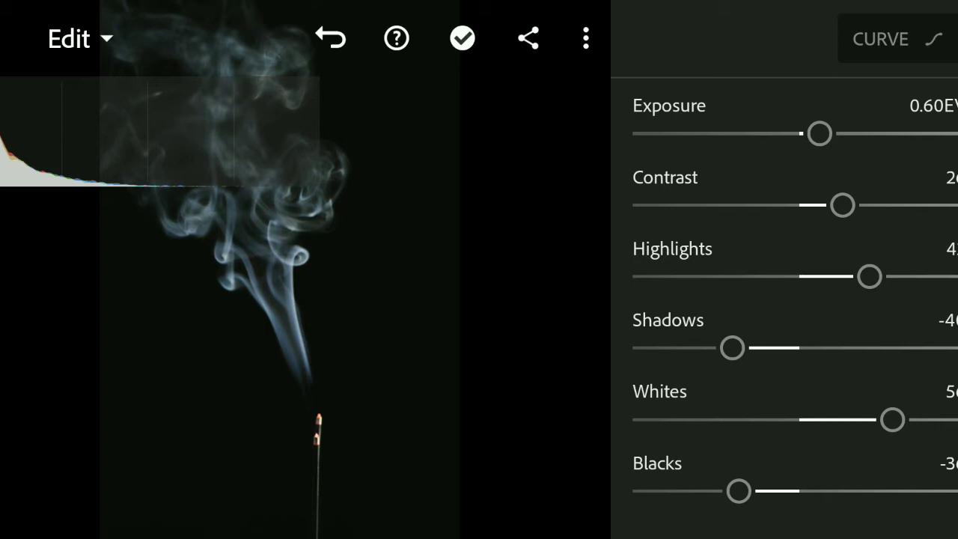
click(881, 39)
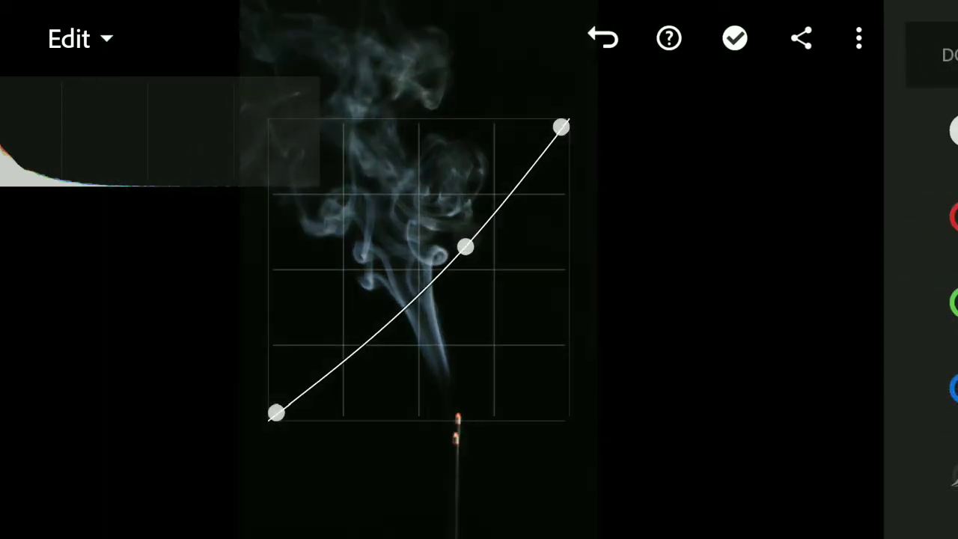
- Add a lower point and pull it down so the tone curve forms an S for deeper contrast
click(368, 341)
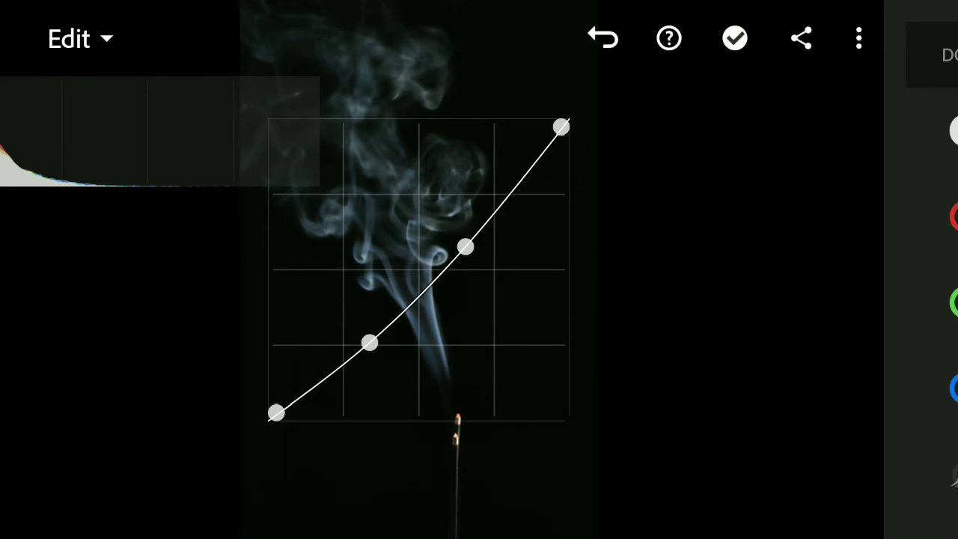
drag(464, 247, 452, 232)
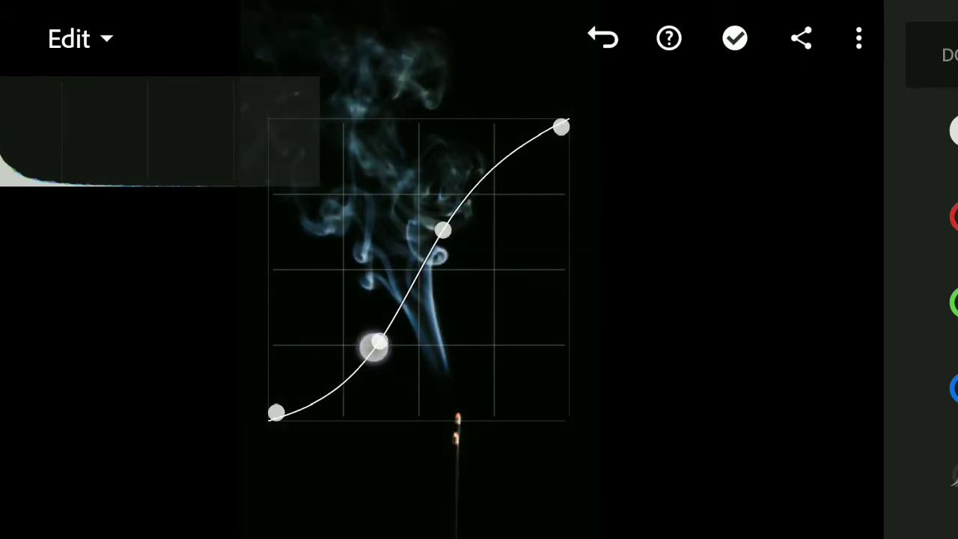
drag(377, 344, 378, 341)
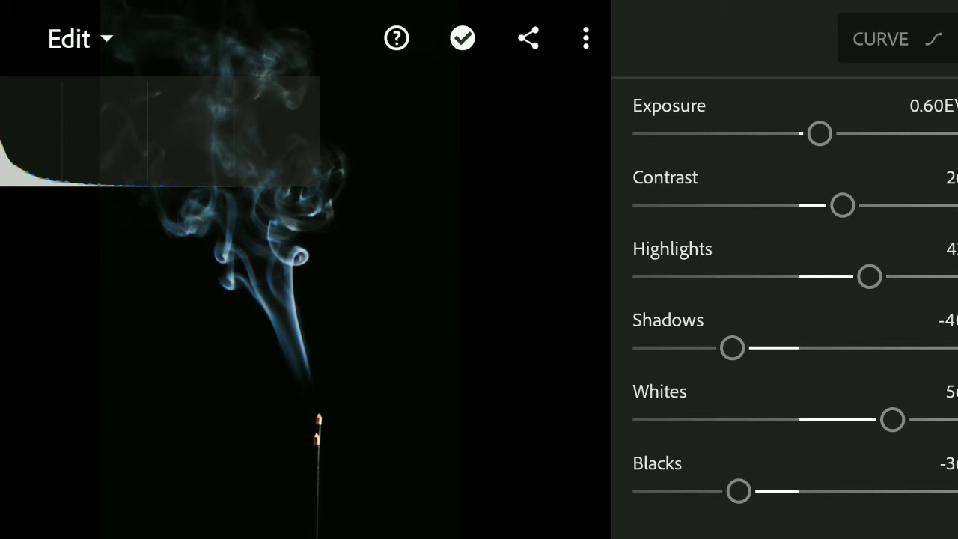
- Set Noise Reduction in the Detail panel to about 14
scroll(down, 3)
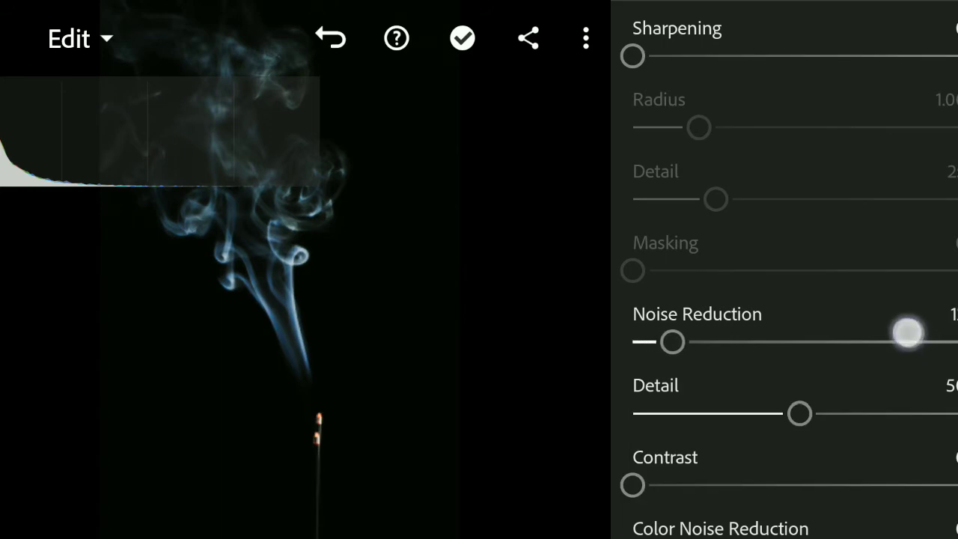
drag(906, 341, 679, 342)
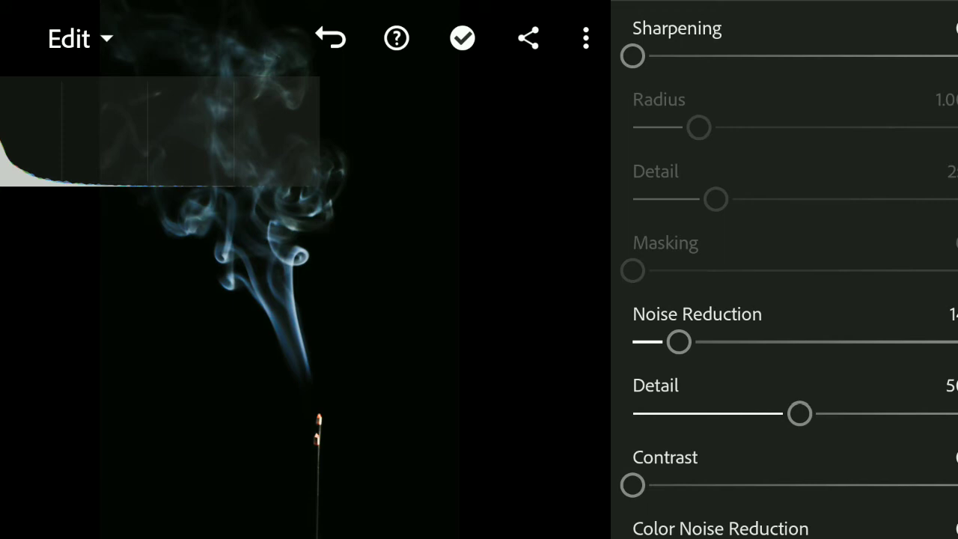
drag(632, 57, 656, 57)
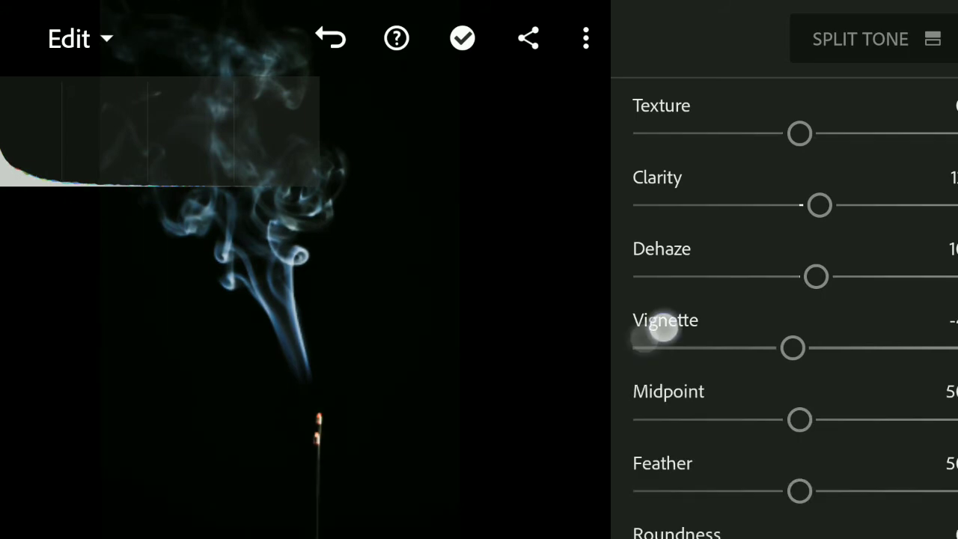
- Apply a slightly negative Vignette, then move on to split toning
drag(792, 347, 788, 347)
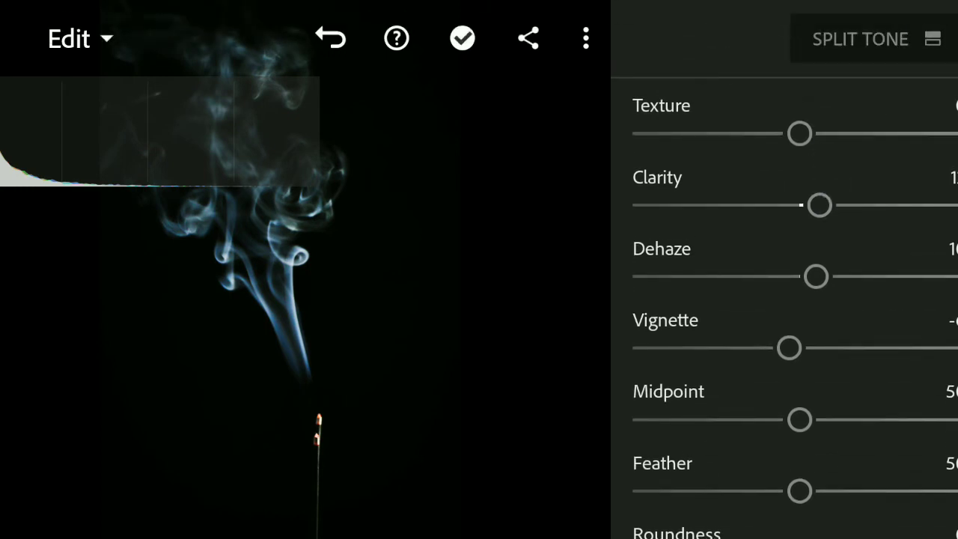
click(860, 39)
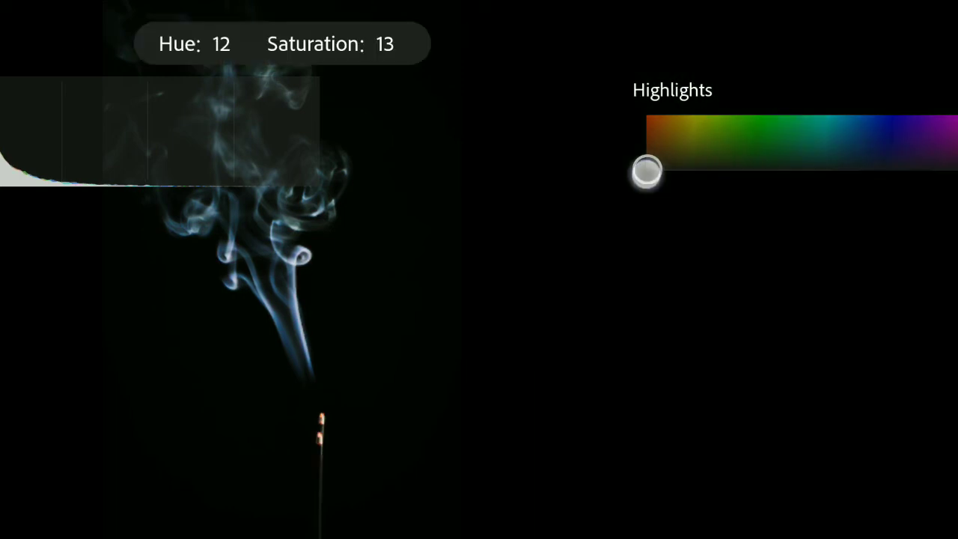
- Set the Highlights tint to blue, hue about 217 with saturation 75
drag(646, 172, 677, 113)
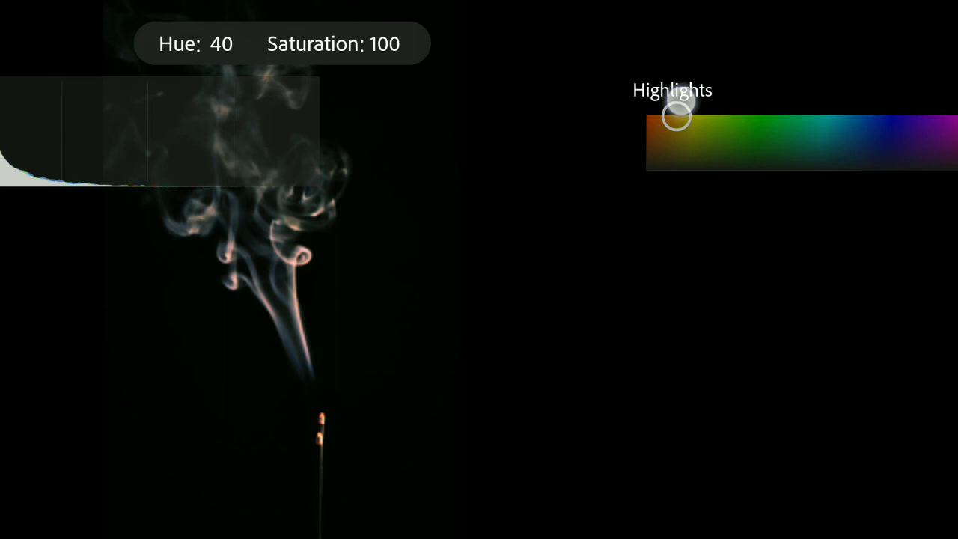
drag(676, 117, 862, 117)
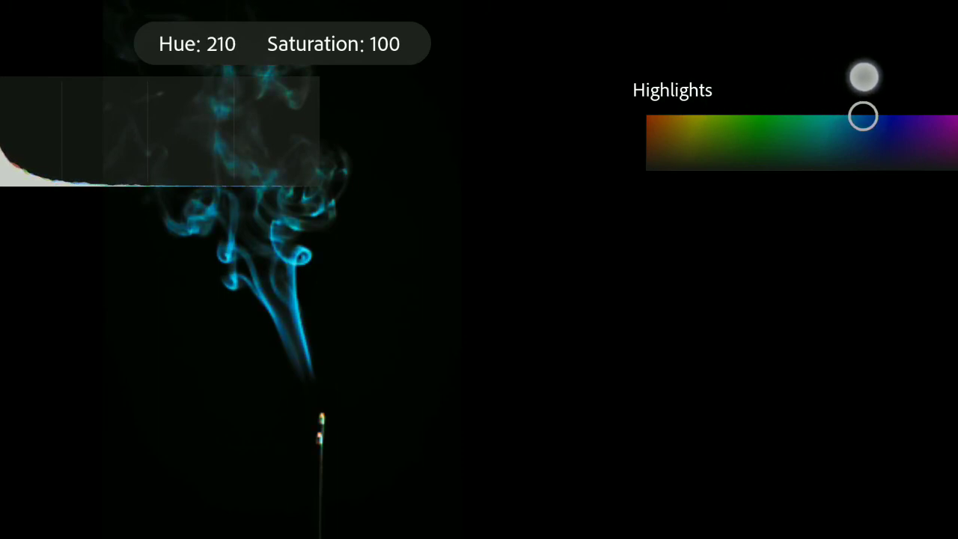
drag(862, 114, 914, 114)
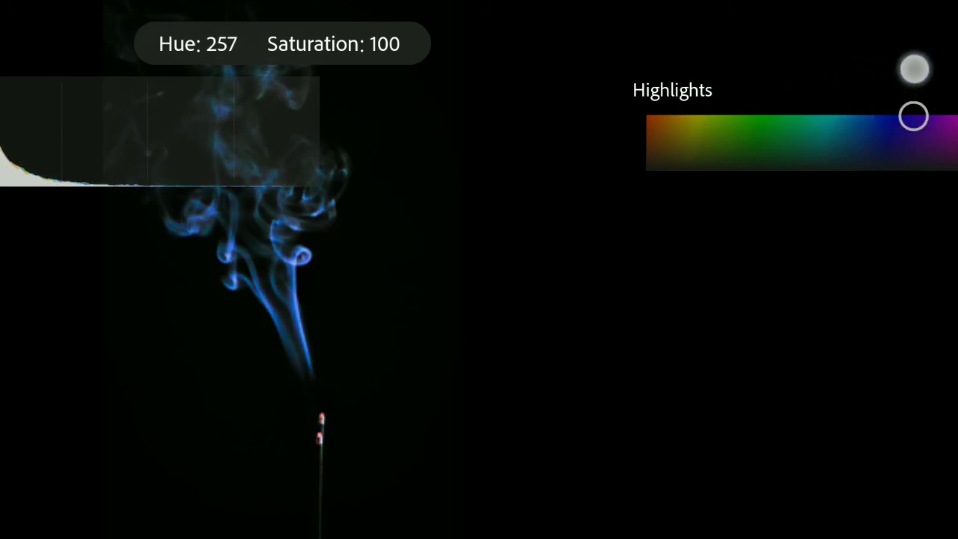
drag(913, 115, 844, 115)
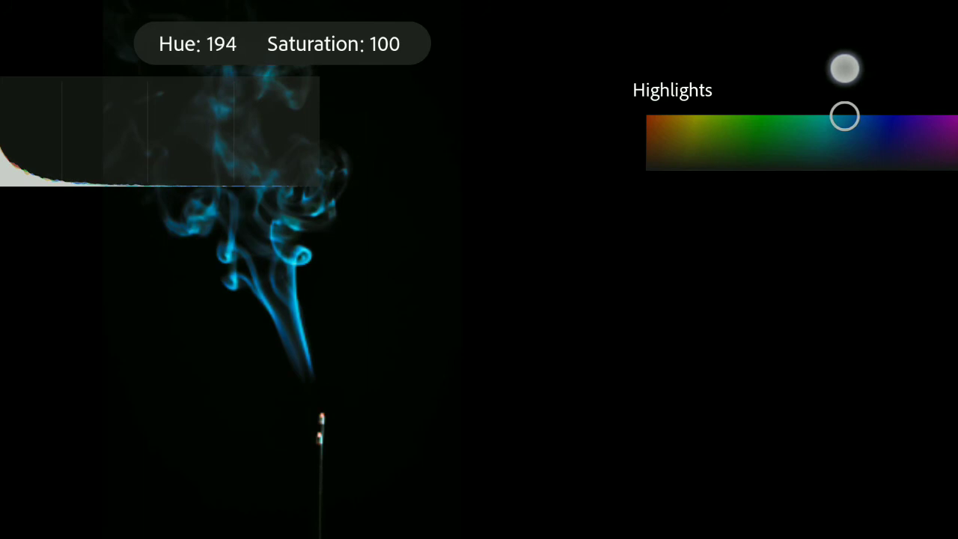
drag(844, 115, 875, 115)
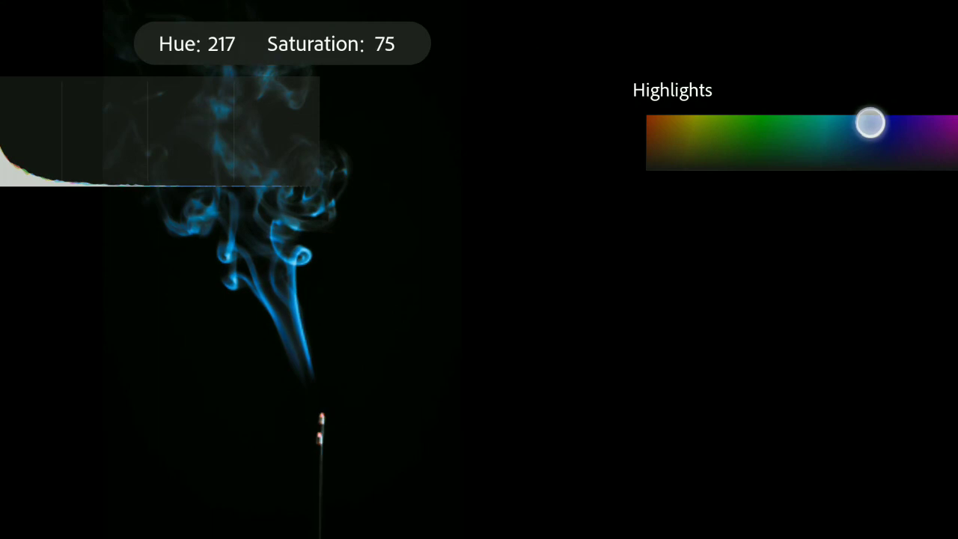
drag(870, 123, 868, 138)
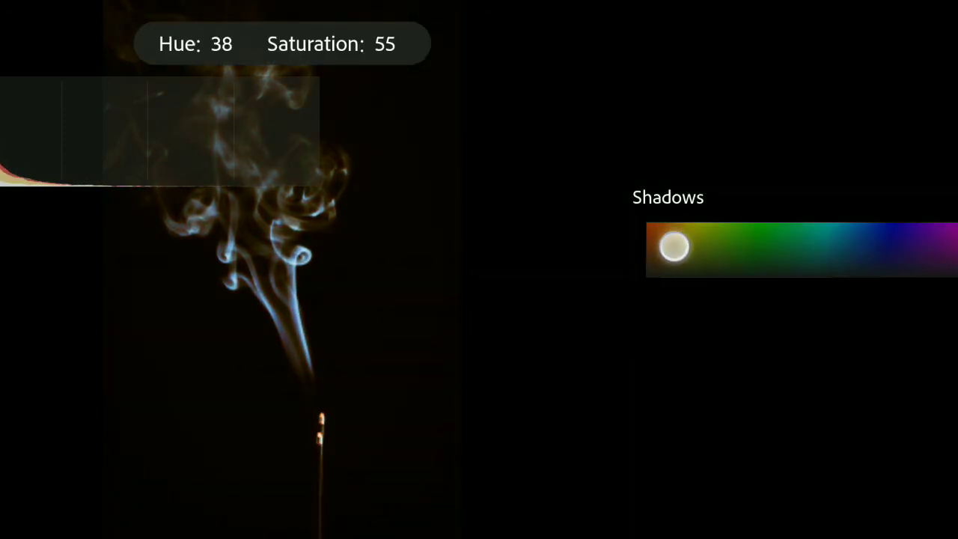
- Set the Shadows tint to cyan-blue, hue about 184 with saturation 58
drag(674, 248, 850, 269)
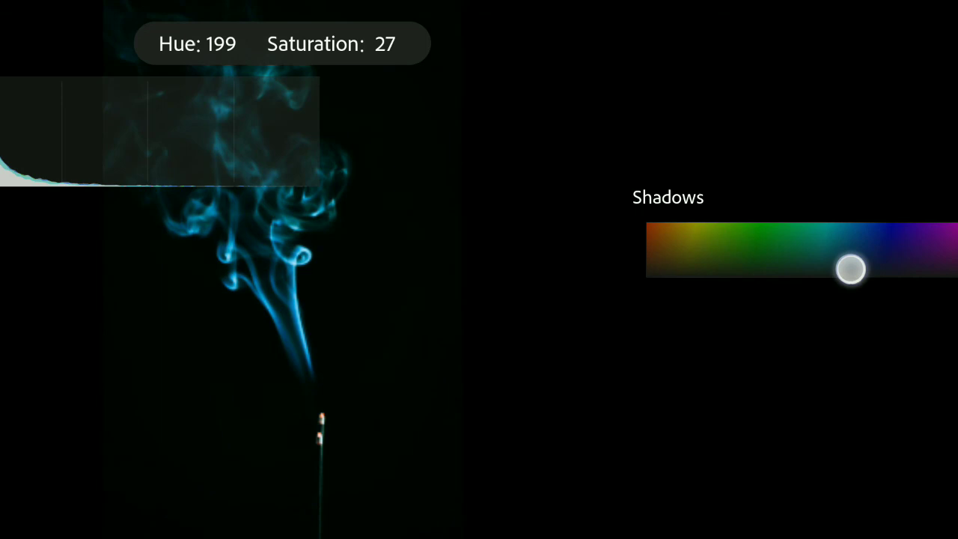
drag(850, 270, 833, 242)
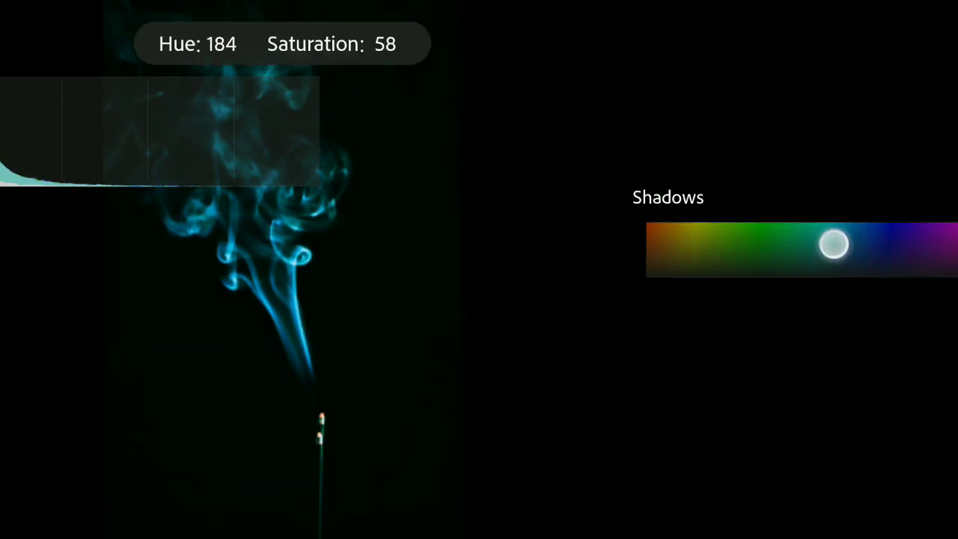